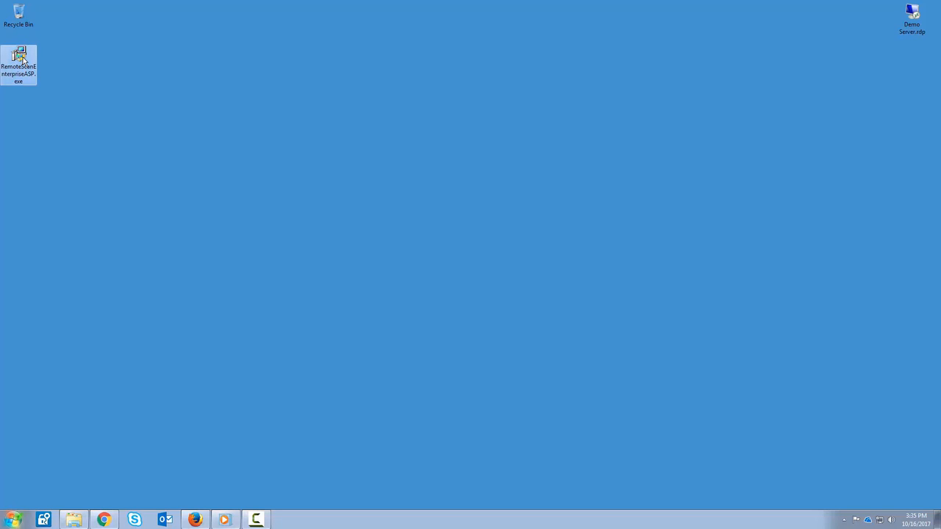
mouse_move(47, 76)
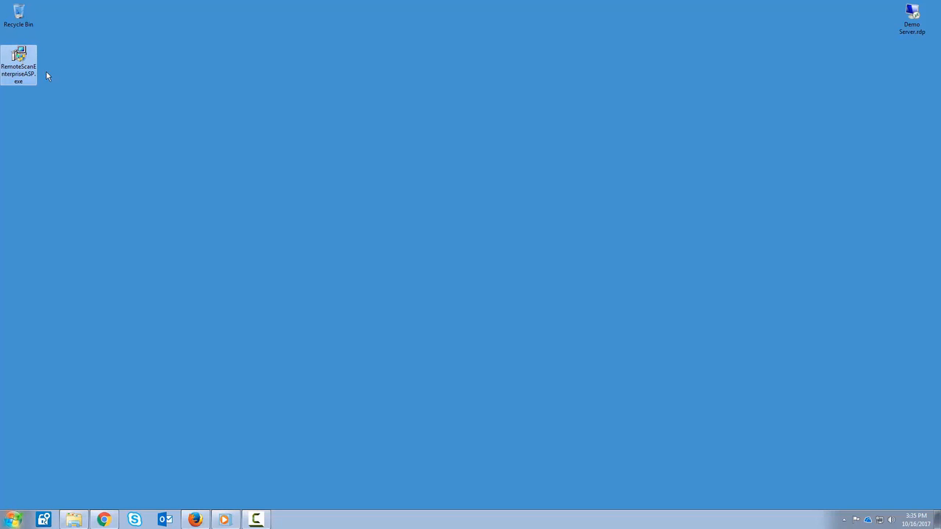
mouse_move(18, 58)
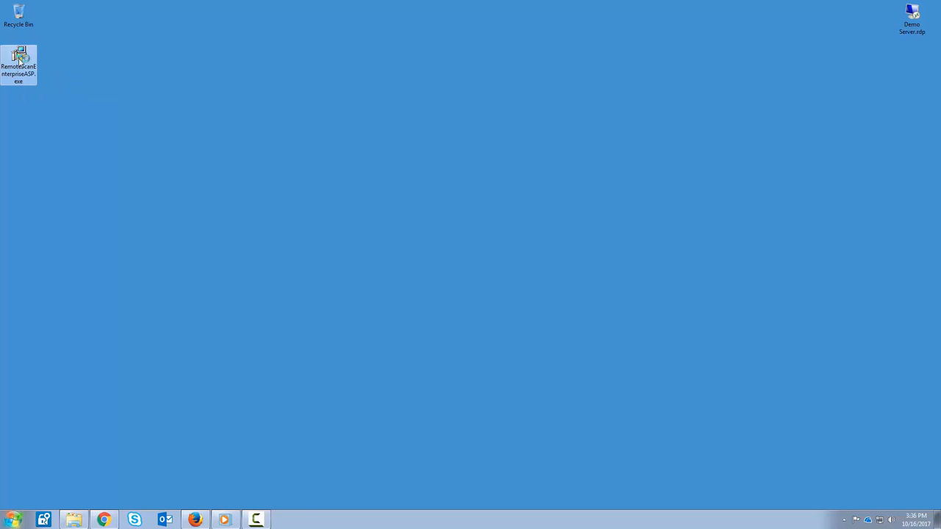
Launch the RemoteScan Enterprise ASP installer and approve the permission prompt
double_click(18, 61)
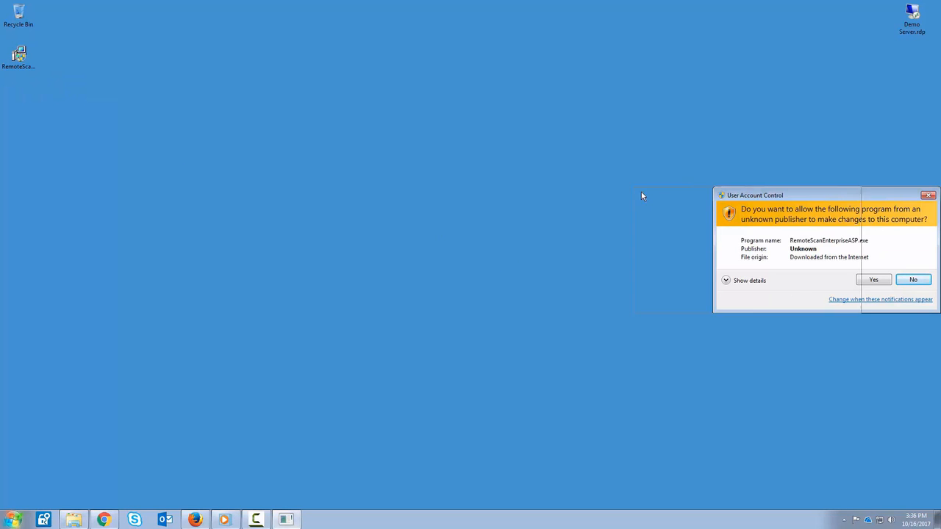
left_click_drag(787, 194, 423, 186)
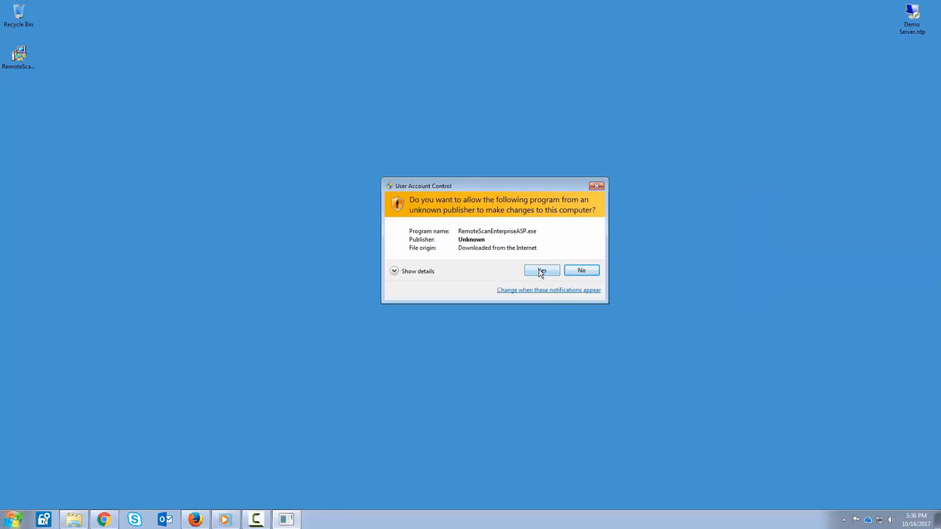
left_click(541, 270)
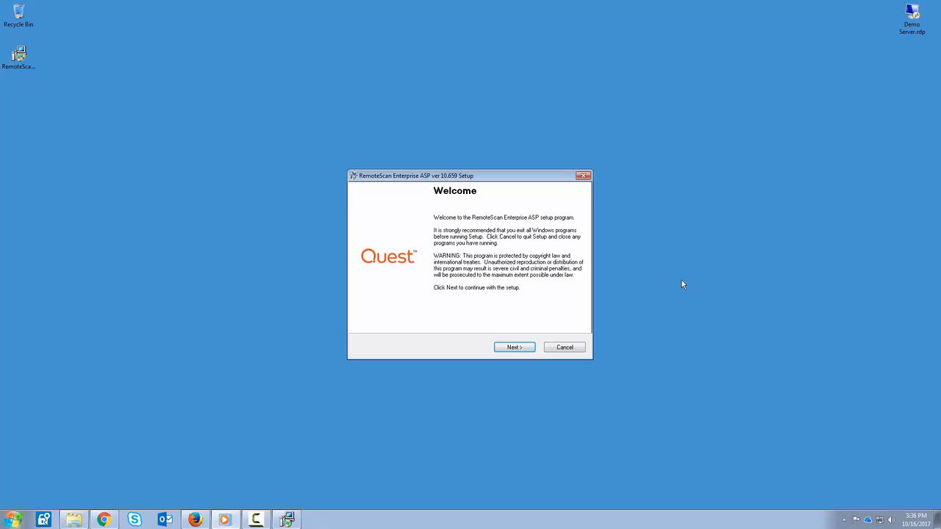
mouse_move(539, 342)
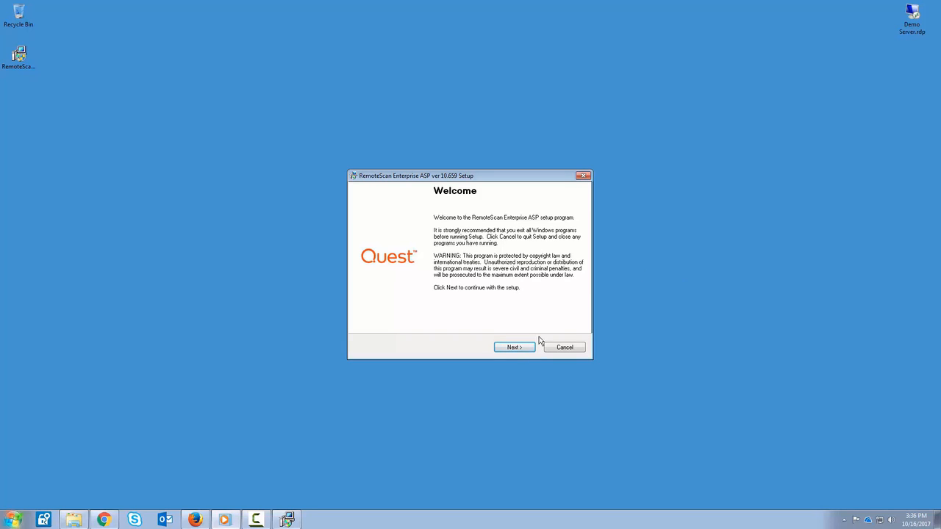
Continue past the welcome page and accept the licence agreement terms
left_click(514, 347)
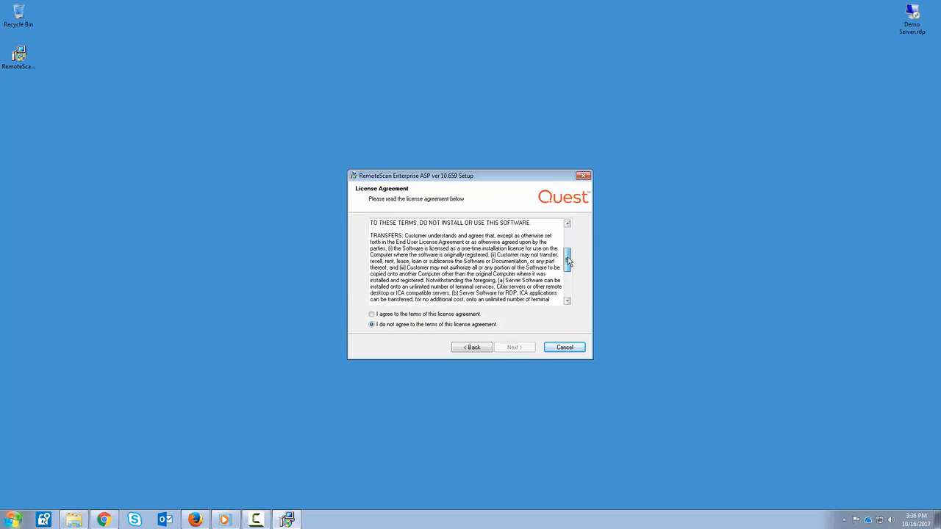
left_click(372, 314)
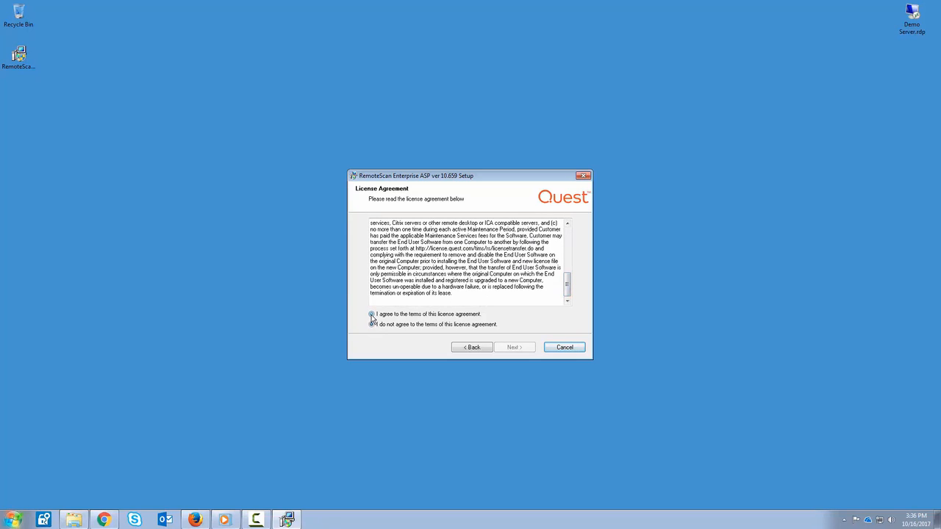
left_click(372, 315)
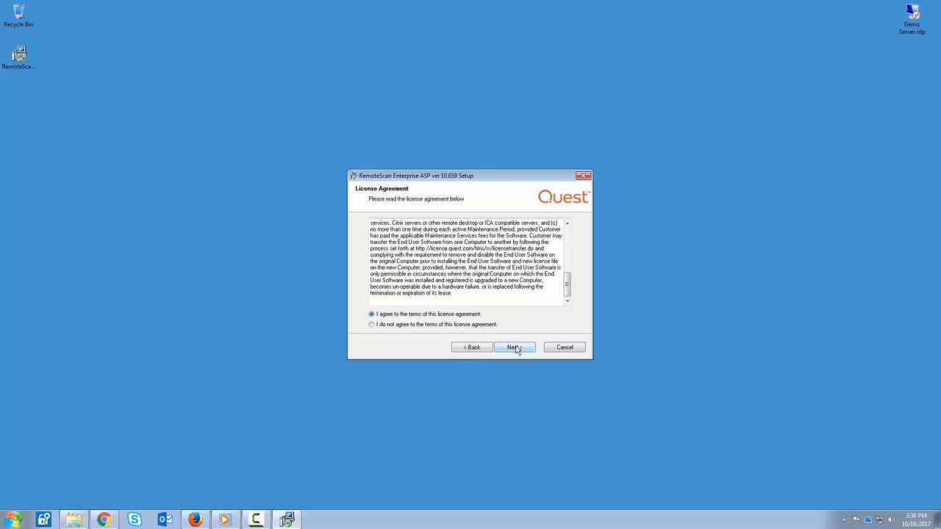
left_click(515, 347)
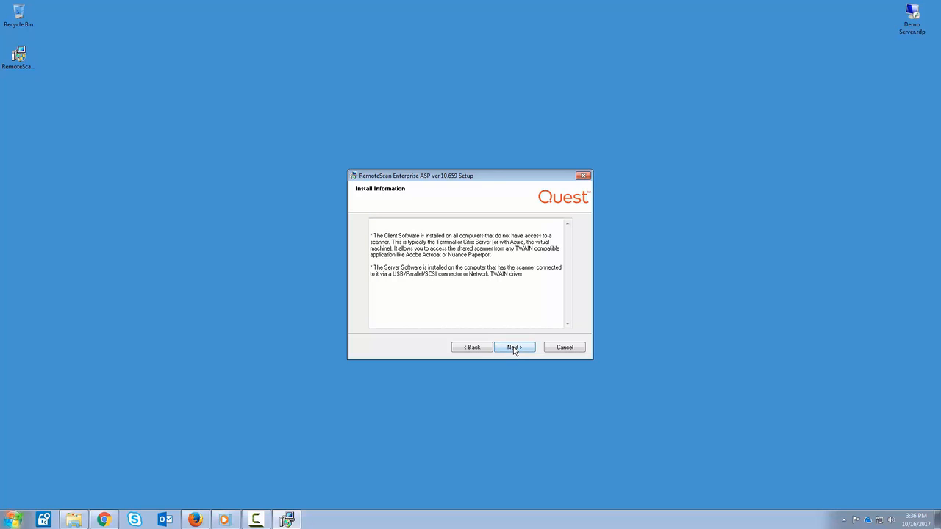
Choose server software install with 'Update your Citrix Client to allow scanning', keeping the default folder
left_click(514, 347)
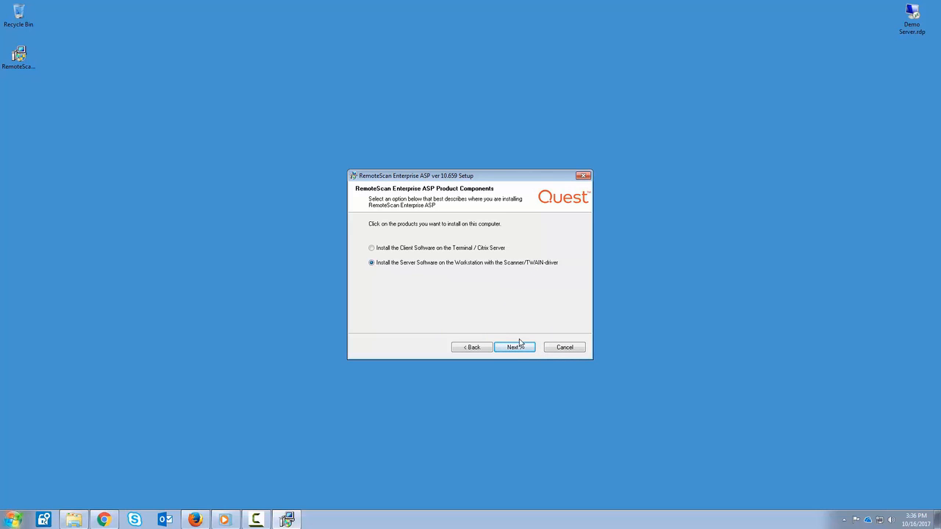
left_click(515, 347)
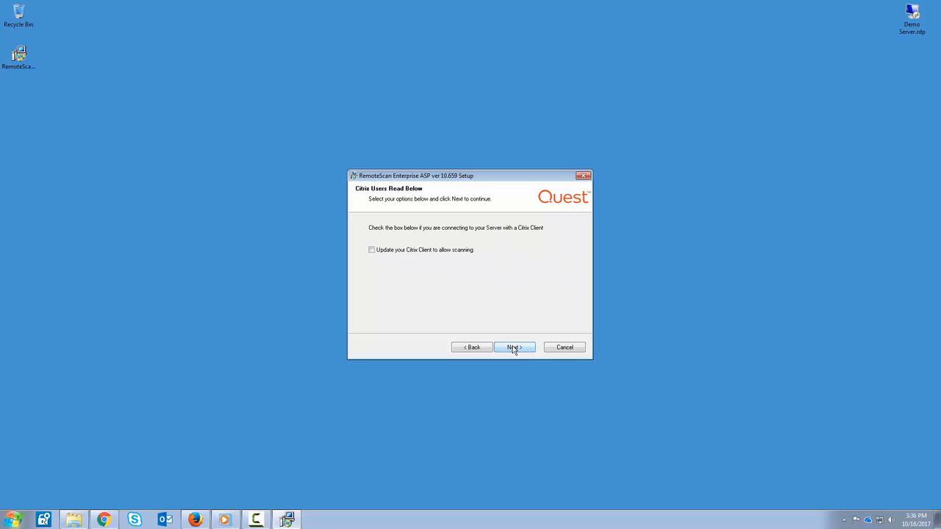
mouse_move(527, 279)
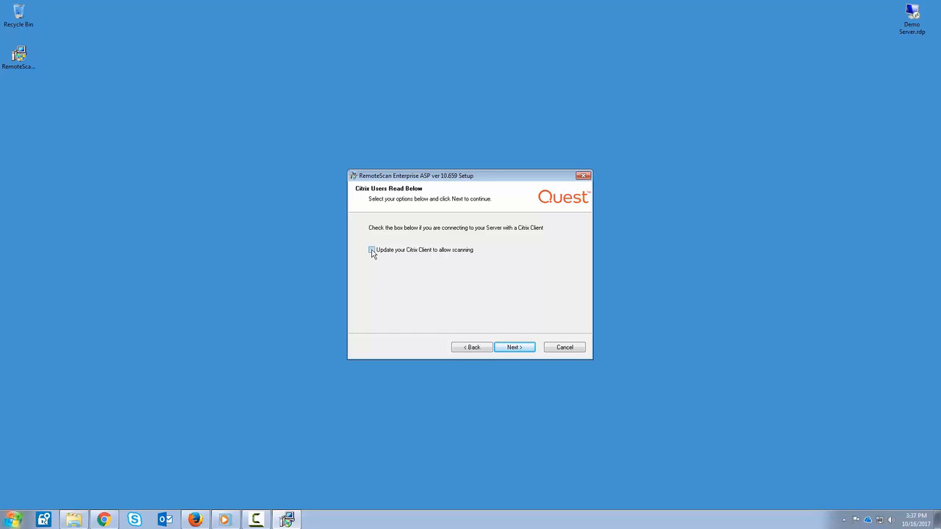
left_click(370, 250)
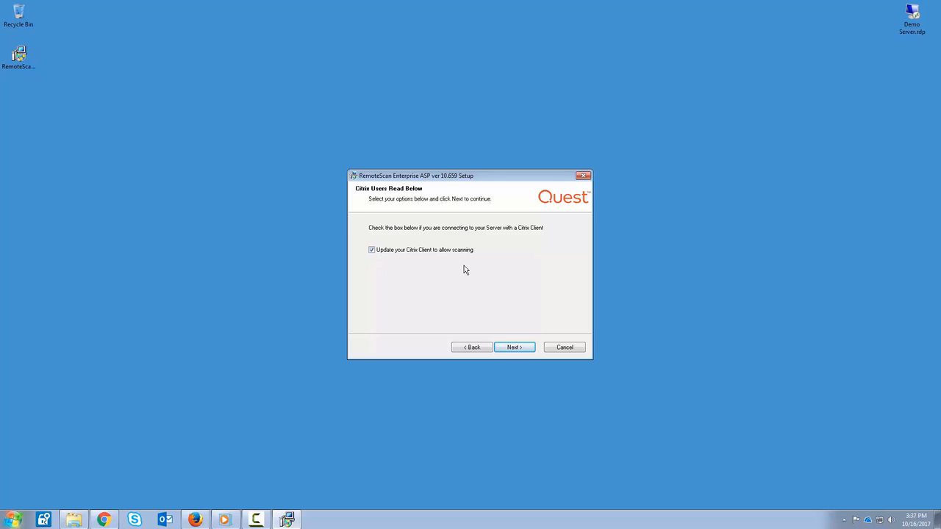
left_click(515, 347)
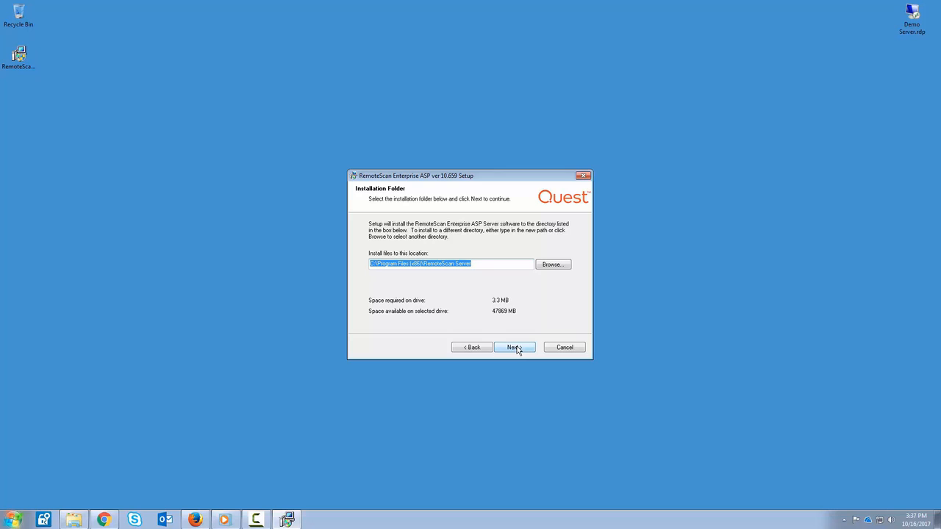
left_click(514, 347)
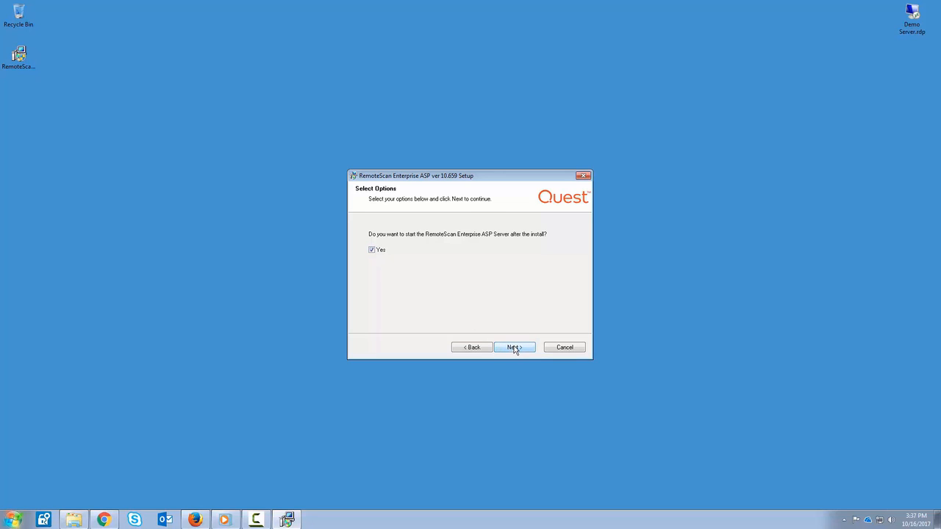
Keep server start after install, enable 'Modify my computer's personal firewall', and start installing
left_click(515, 347)
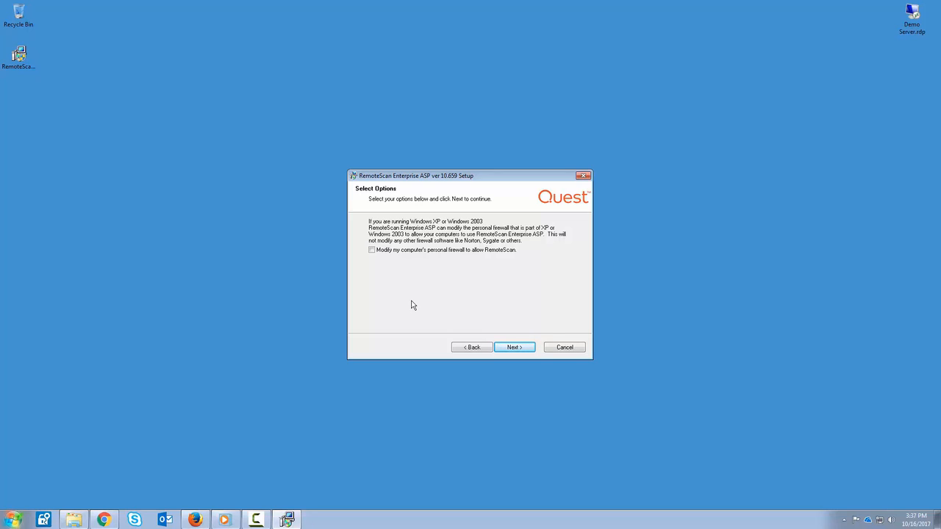
left_click(371, 250)
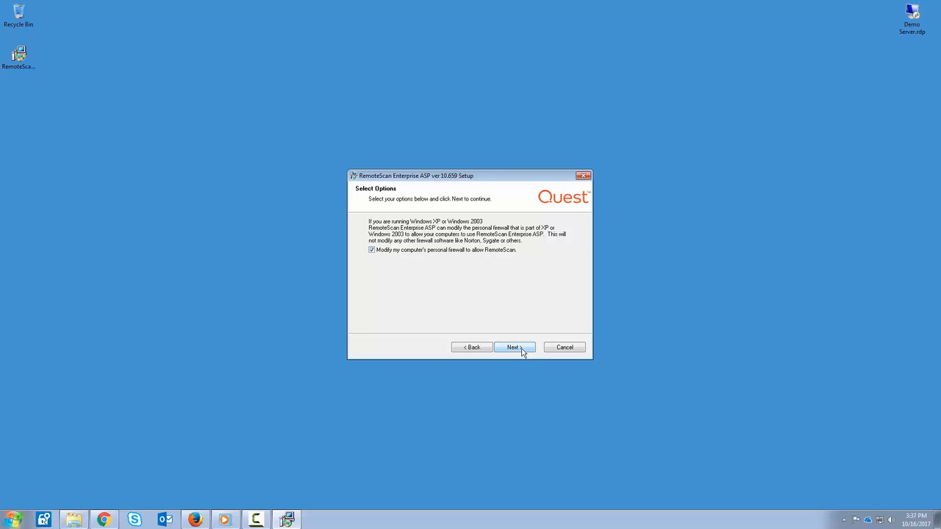
left_click(515, 347)
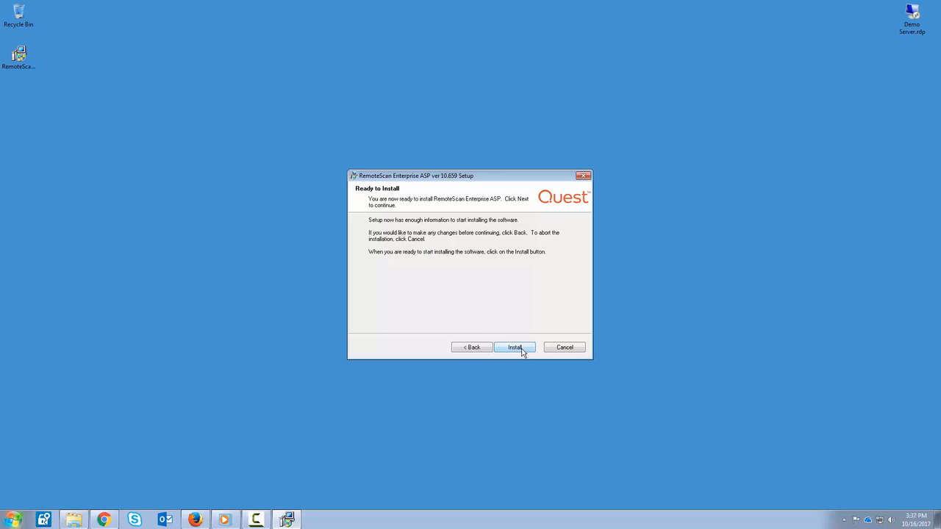
left_click(515, 347)
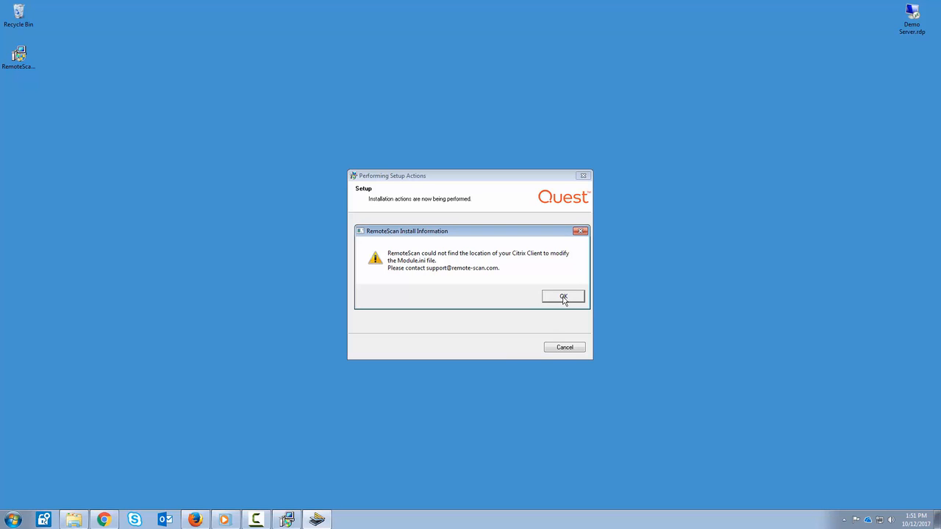
Dismiss the Citrix client location warning and finish the completed installation
left_click(564, 297)
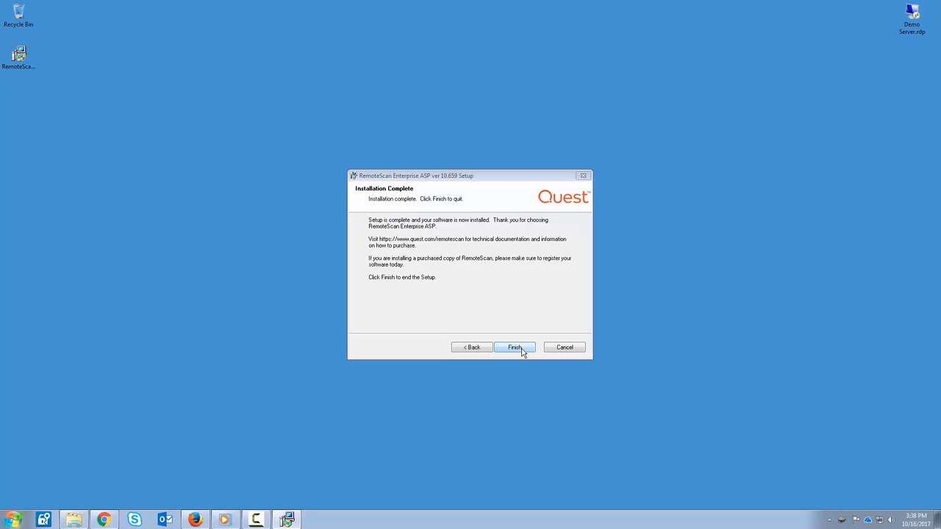
mouse_move(844, 522)
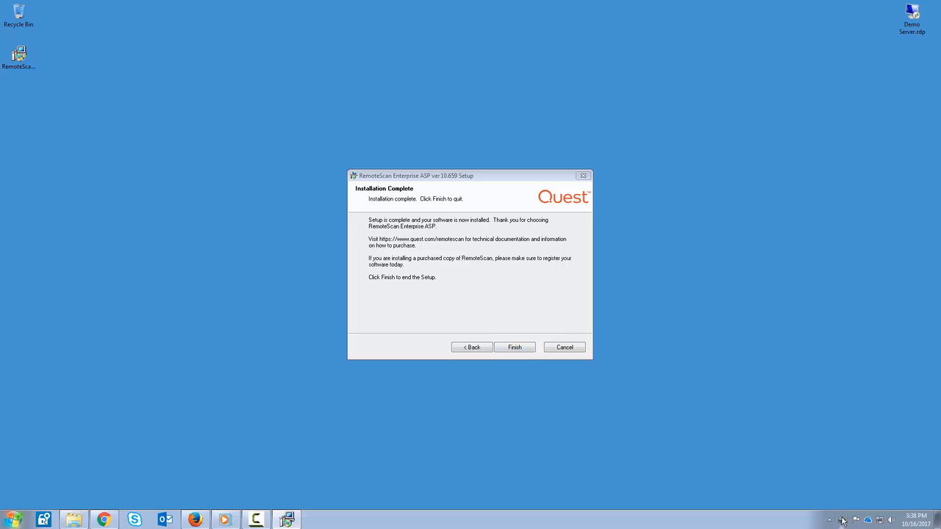
mouse_move(752, 407)
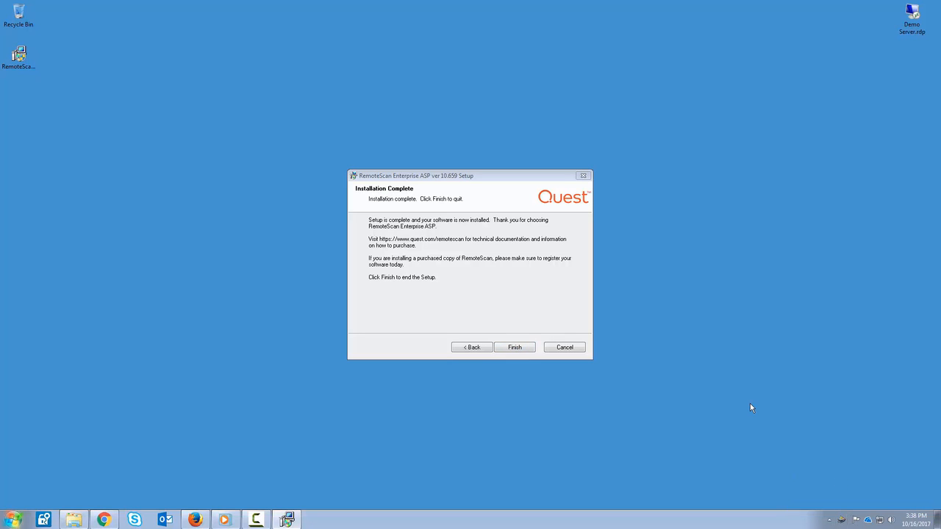
mouse_move(748, 407)
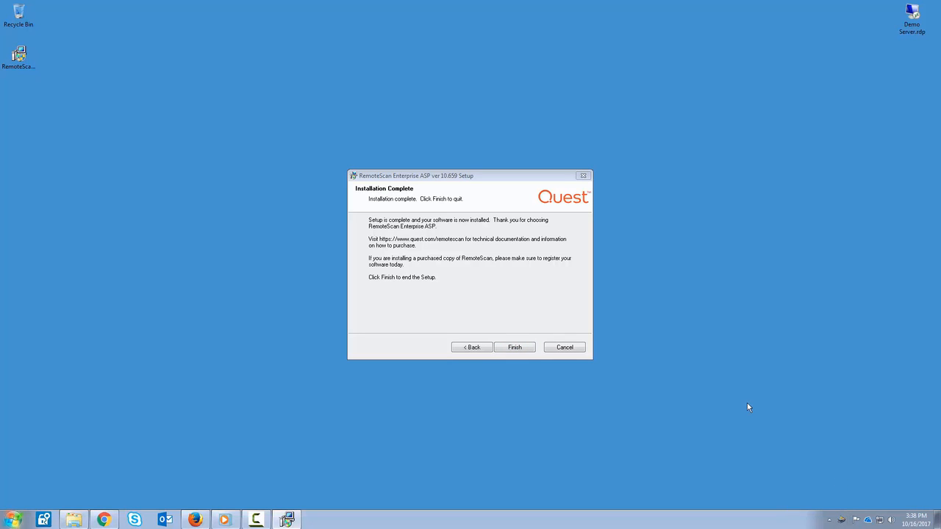
left_click(514, 347)
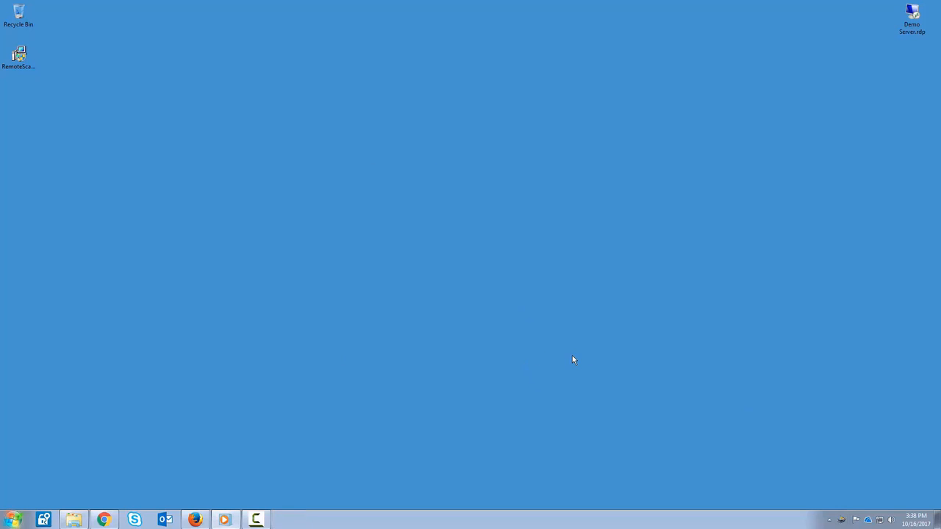